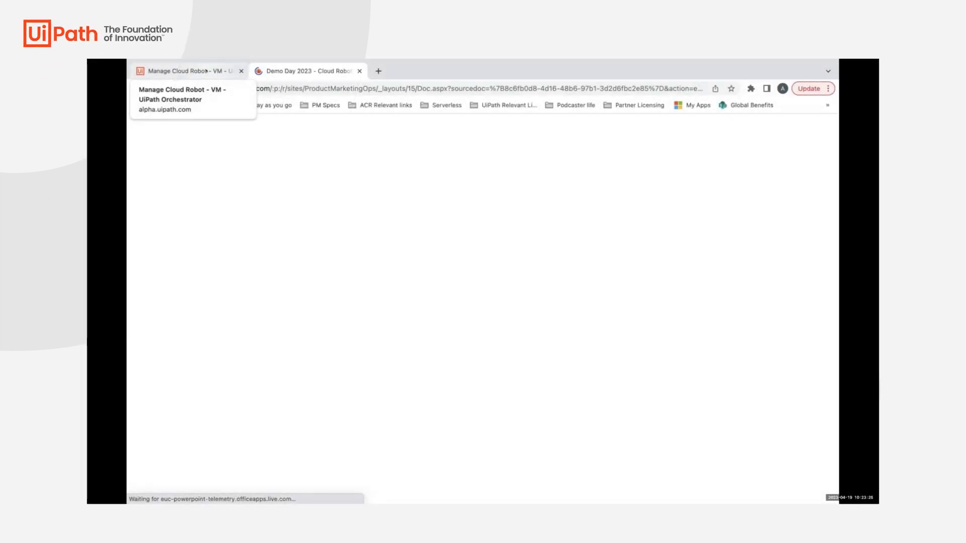
Step: Switch to the Orchestrator browser tab showing Tenant > Robots > Configured robots
left_click(185, 70)
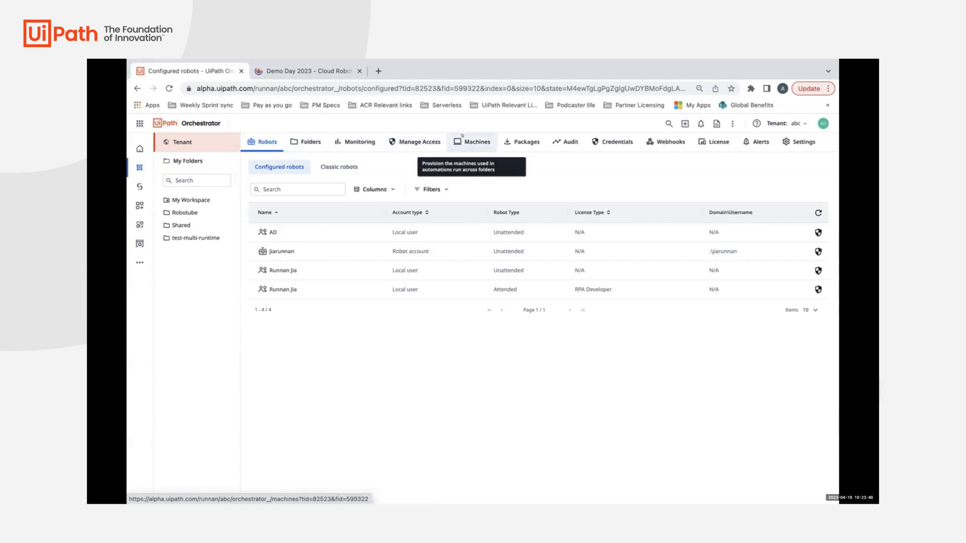
Step: Show the tenant's Machines list and the Add machine type choices
left_click(476, 142)
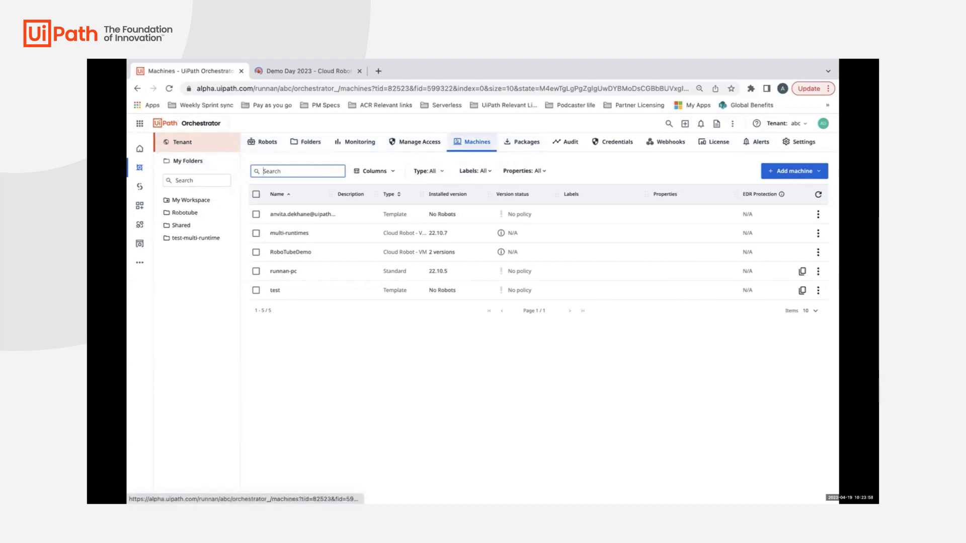
left_click(794, 171)
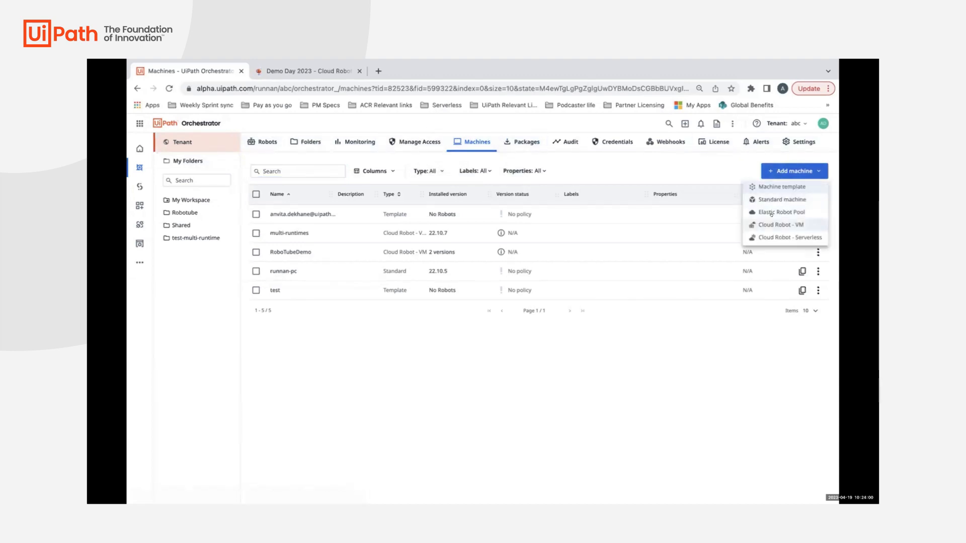
Step: Create a Cloud Robot - VM pool named 'byo' and continue to VM & runtime details
left_click(781, 225)
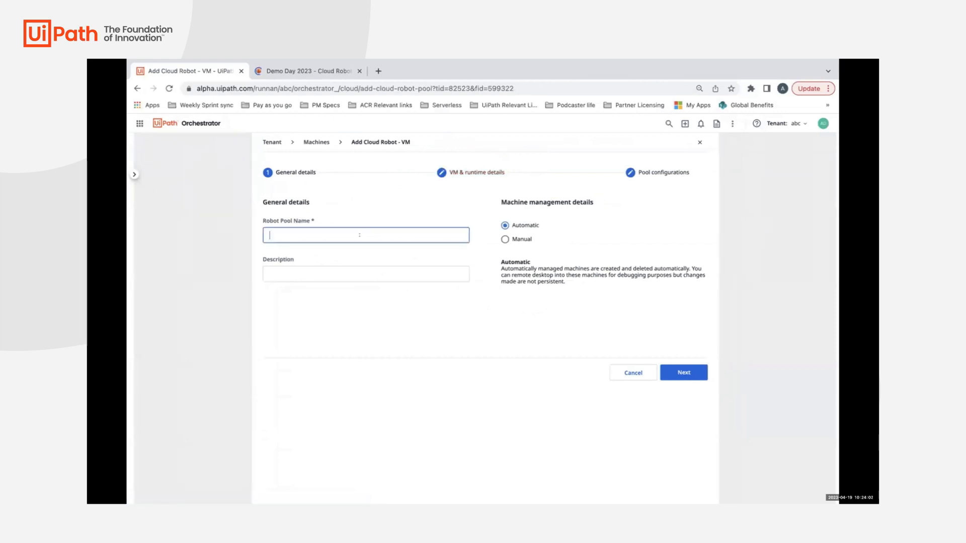
type("b")
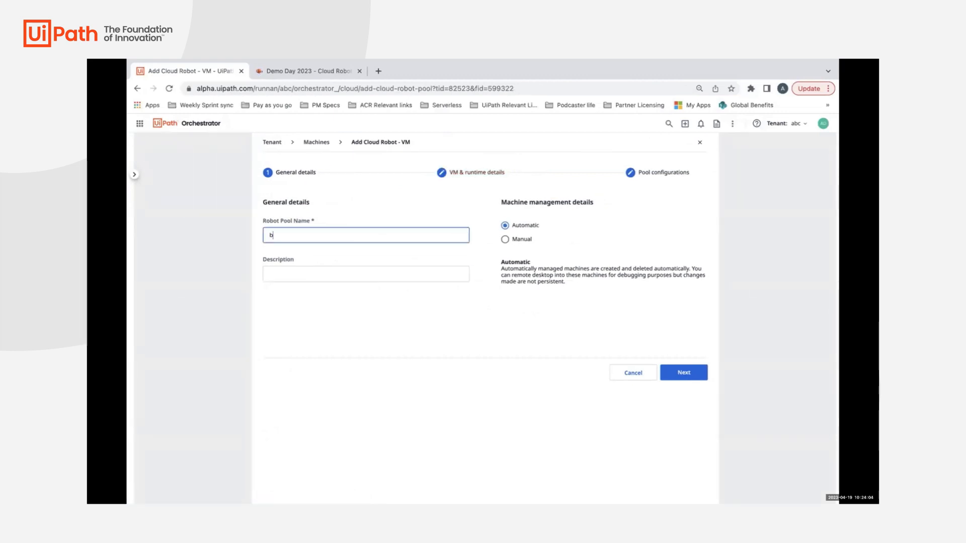
type("yol")
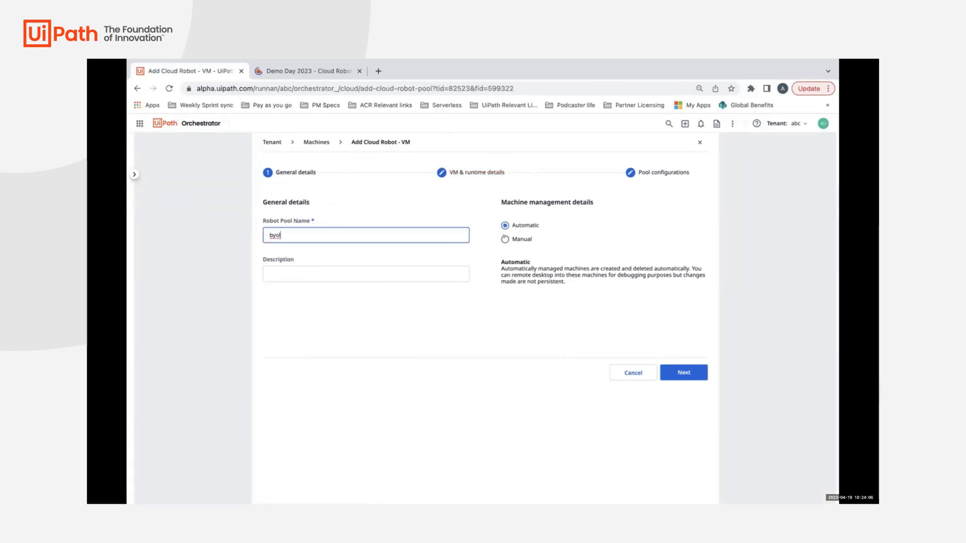
left_click(684, 372)
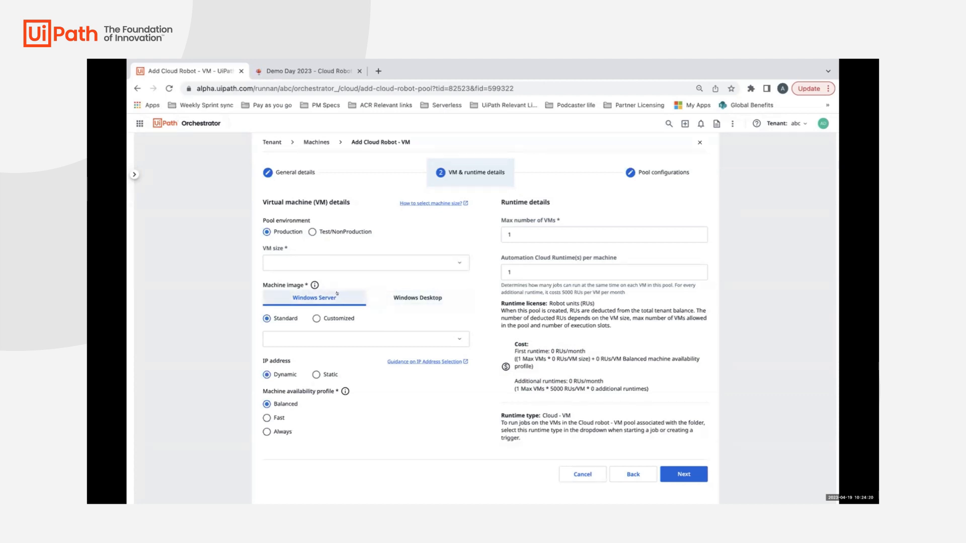
Step: Choose Windows Desktop as the machine image type and list its standard images
left_click(366, 339)
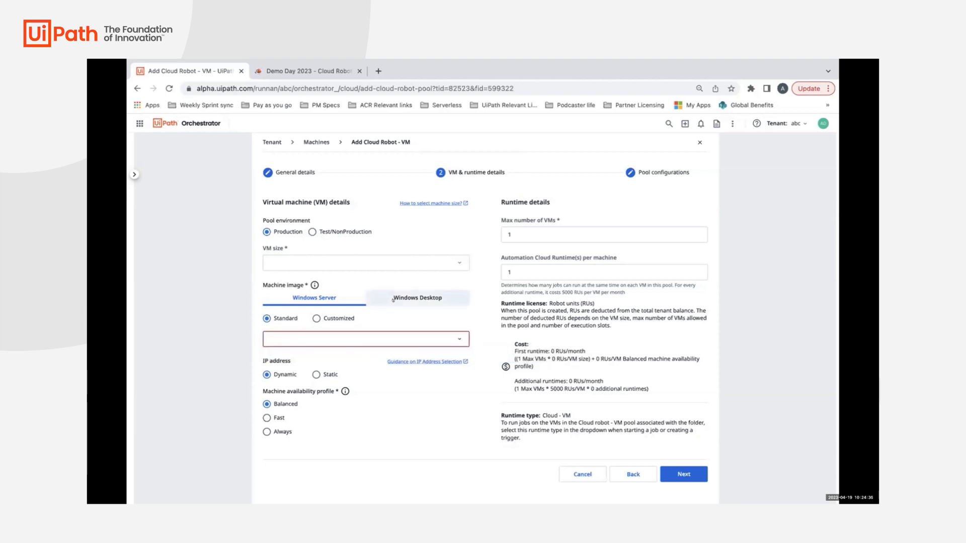
left_click(417, 297)
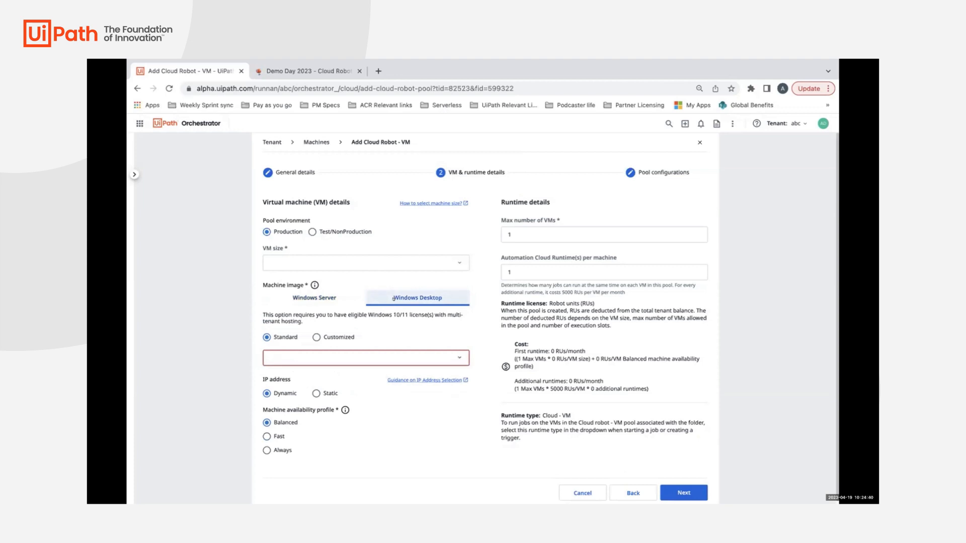
left_click(365, 358)
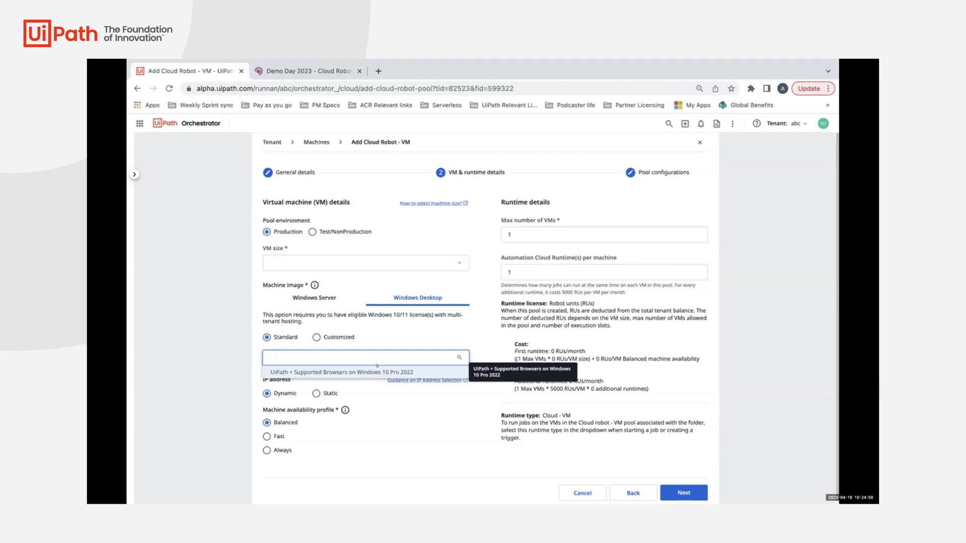
Step: Select 'UiPath + Supported Browsers on Windows 10 Pro 2022' and proceed to the Windows license confirmation
left_click(363, 357)
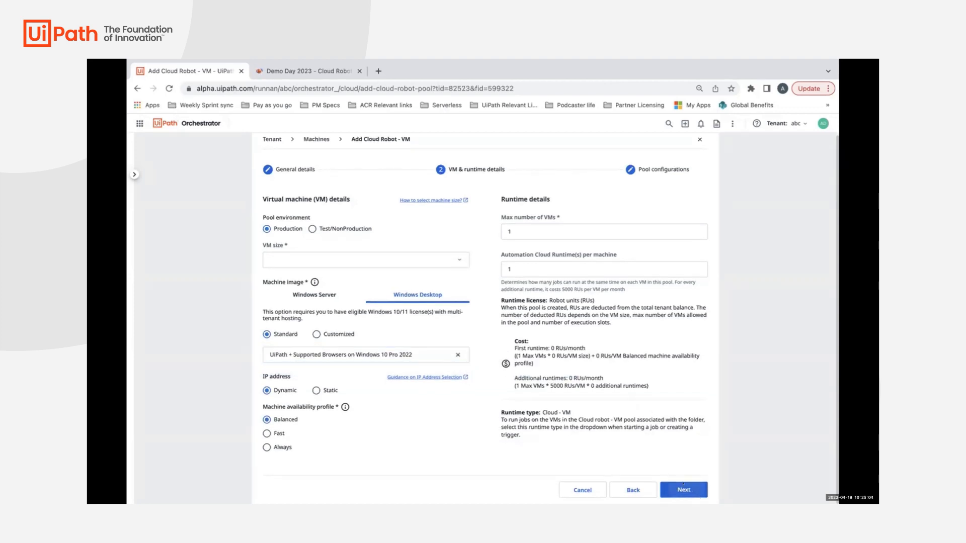
left_click(683, 490)
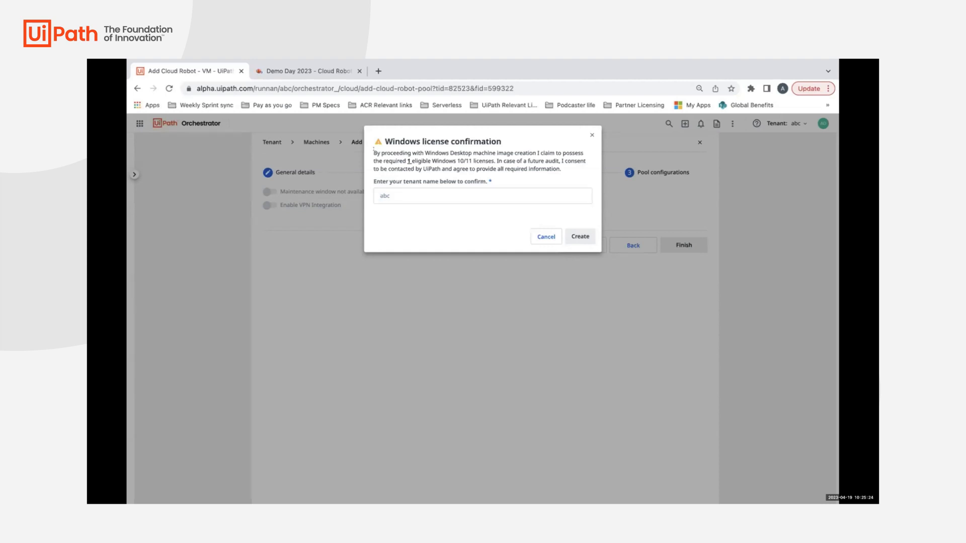
Step: Enter the tenant name 'abc' in the Windows license confirmation field
left_click(482, 196)
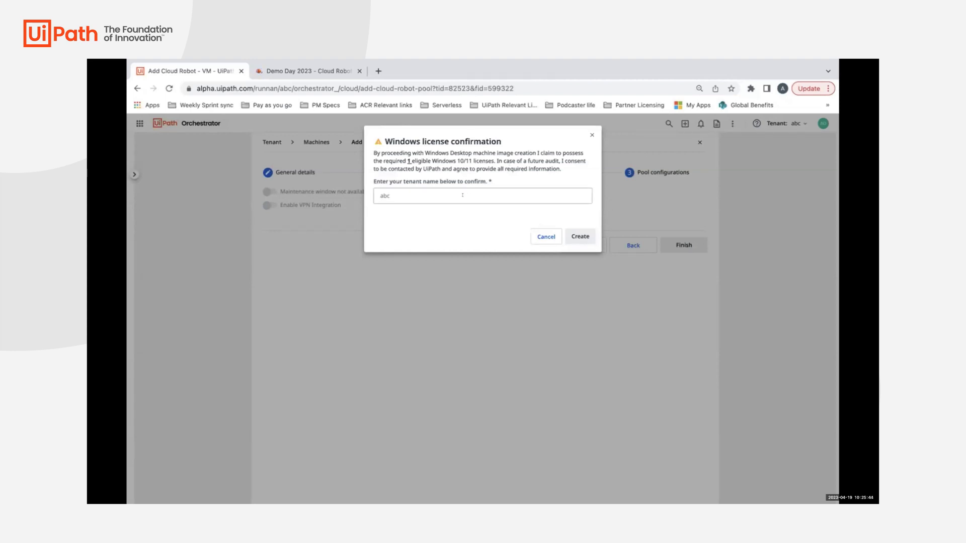
left_click(580, 236)
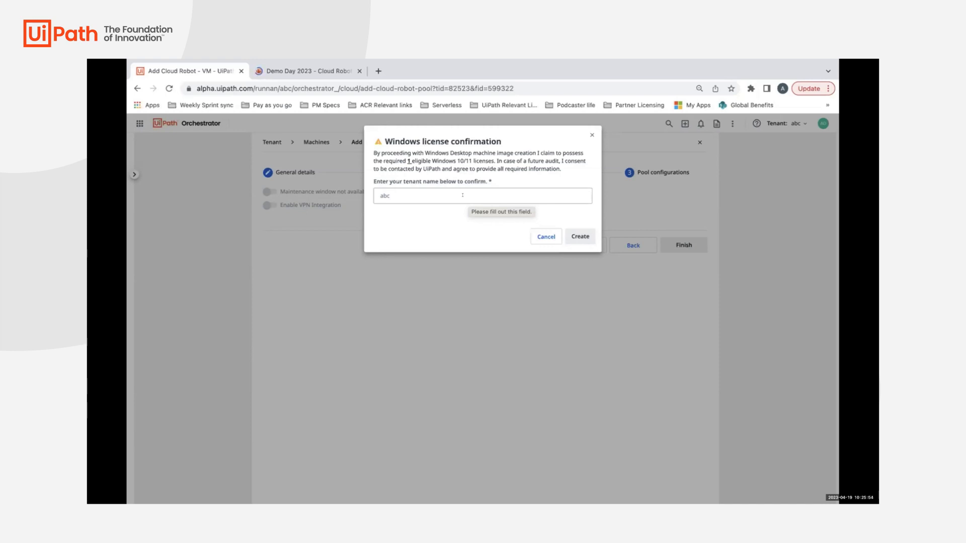
left_click(482, 195)
type("abc")
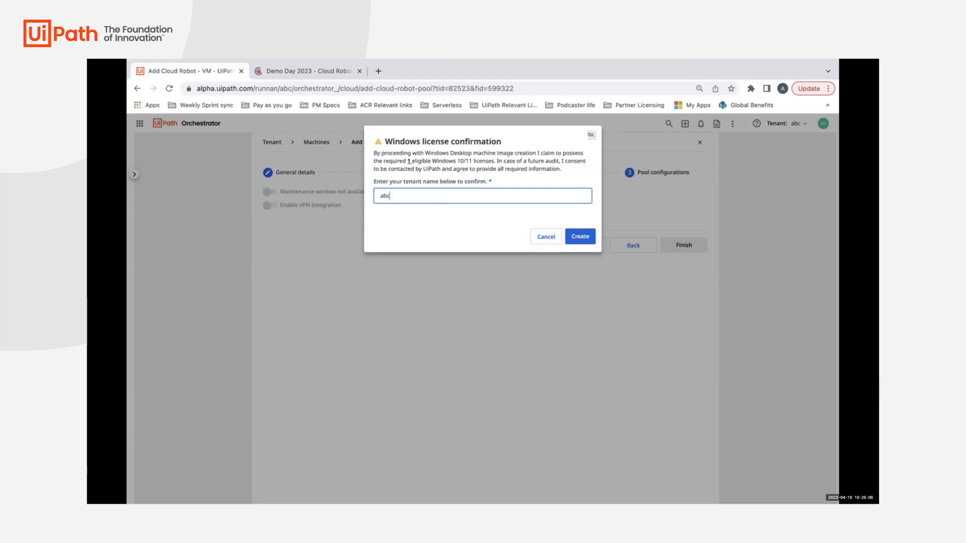
Step: Dismiss the license confirmation, returning to VM & runtime details with VM size still required
left_click(580, 236)
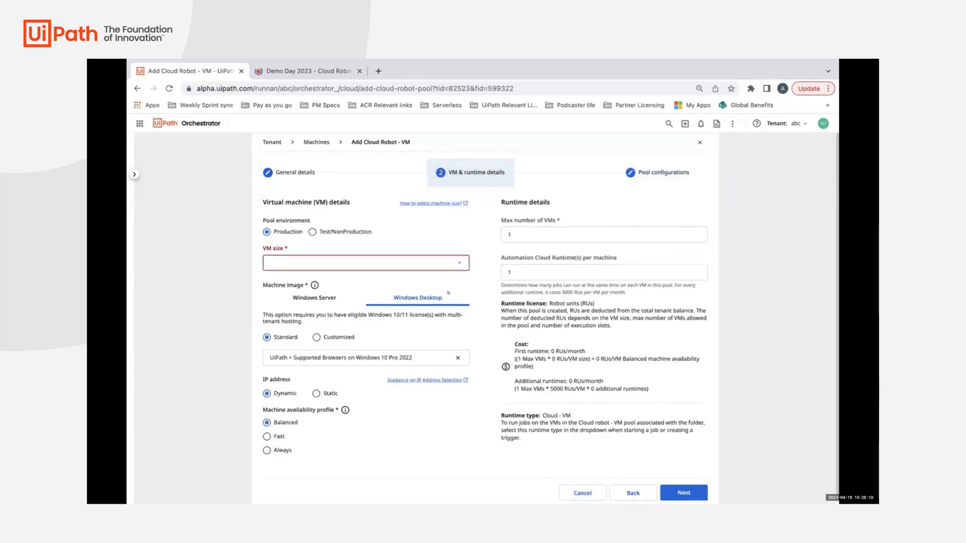
mouse_move(398, 356)
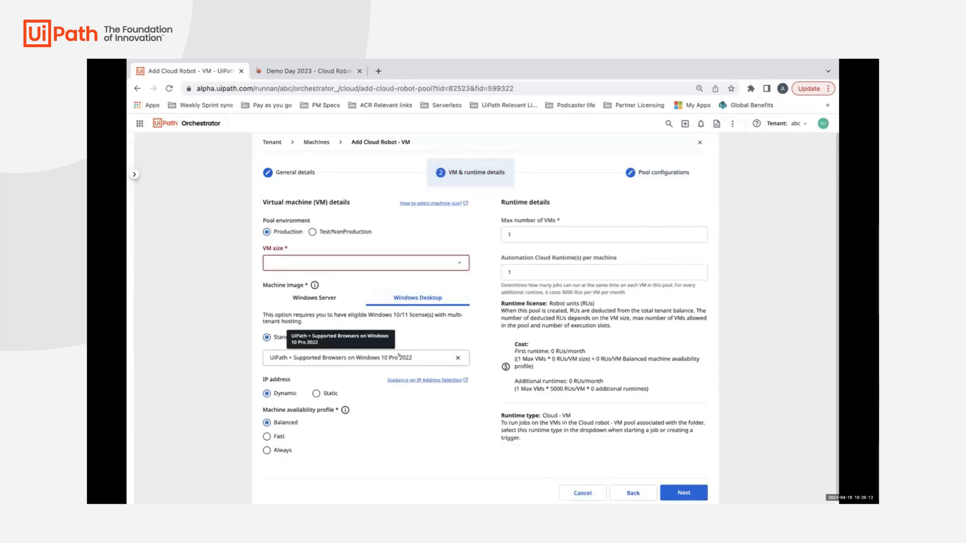